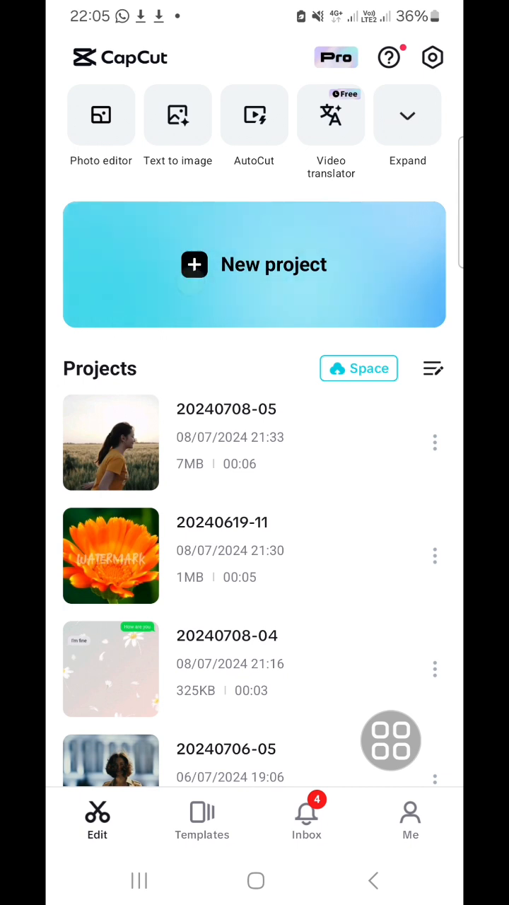
Step: Start a new CapCut project from the home screen
left_click(255, 264)
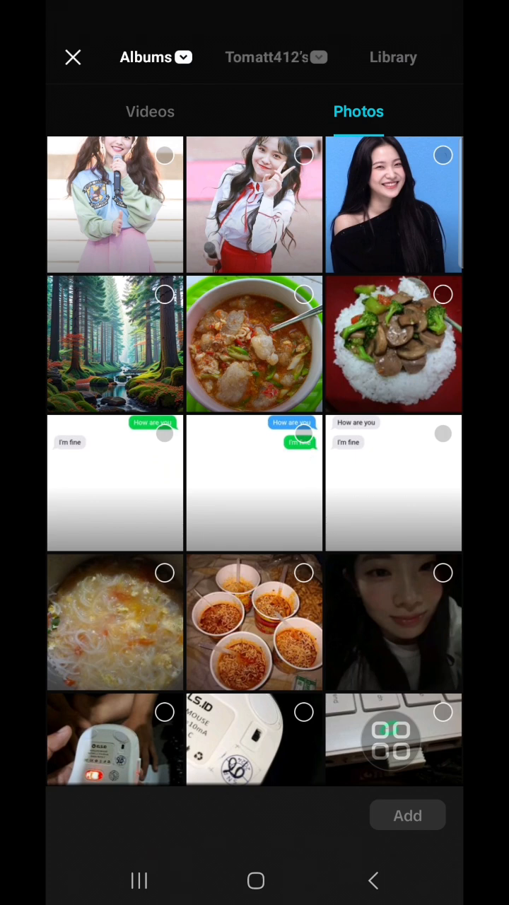
Step: Add the 00:15 pink-purple gradient clip from the Library's Background category
left_click(393, 57)
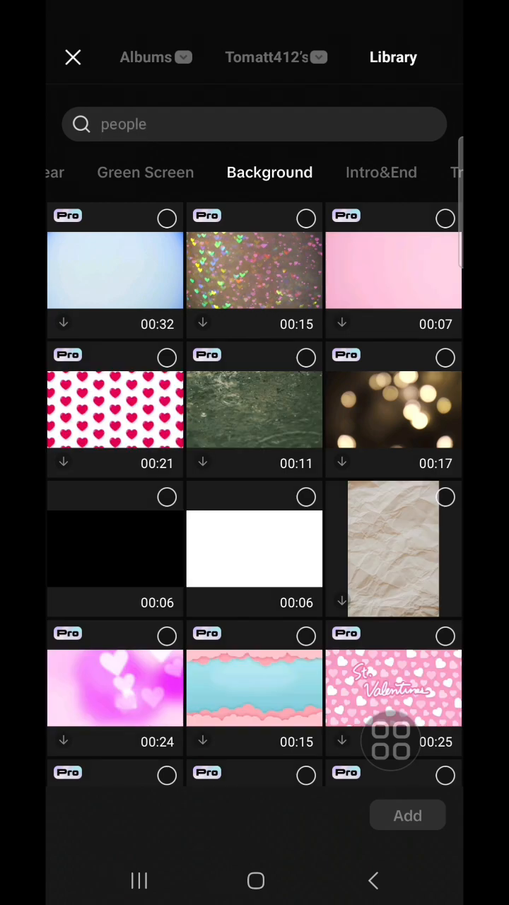
scroll("down", 3)
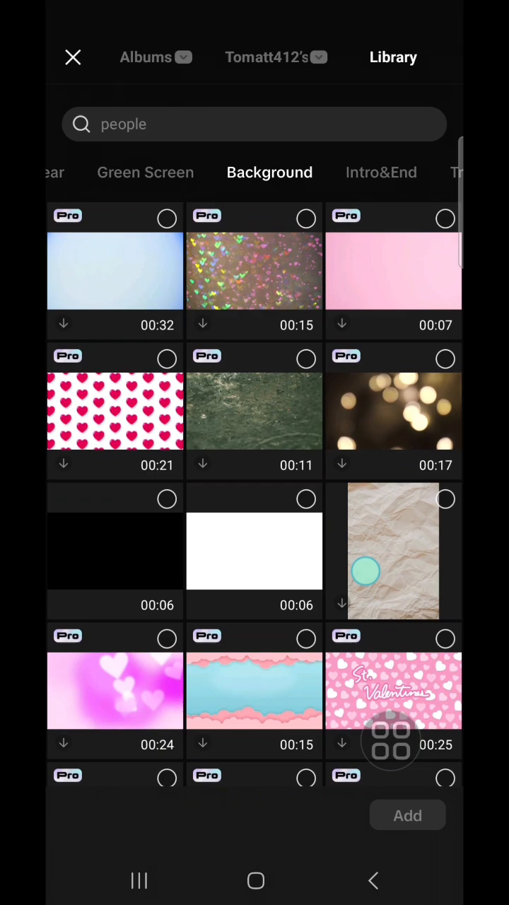
scroll("down", 3)
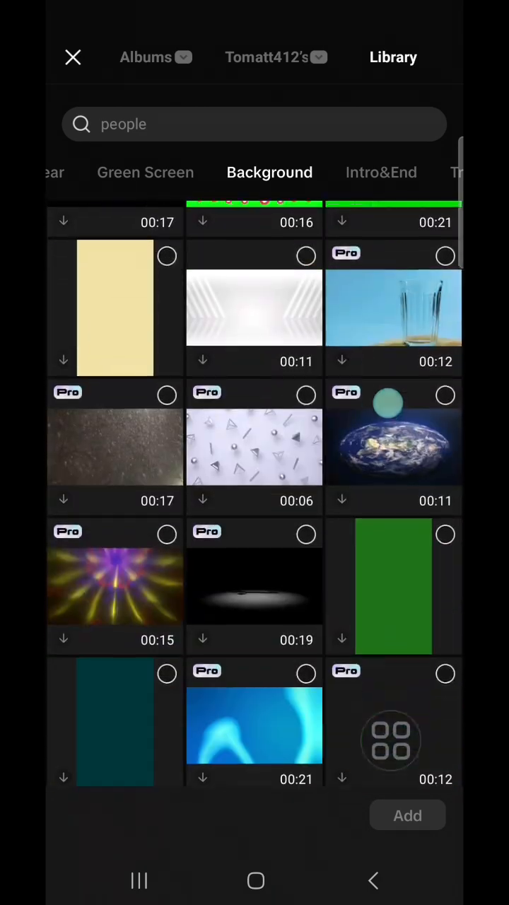
scroll("down", 3)
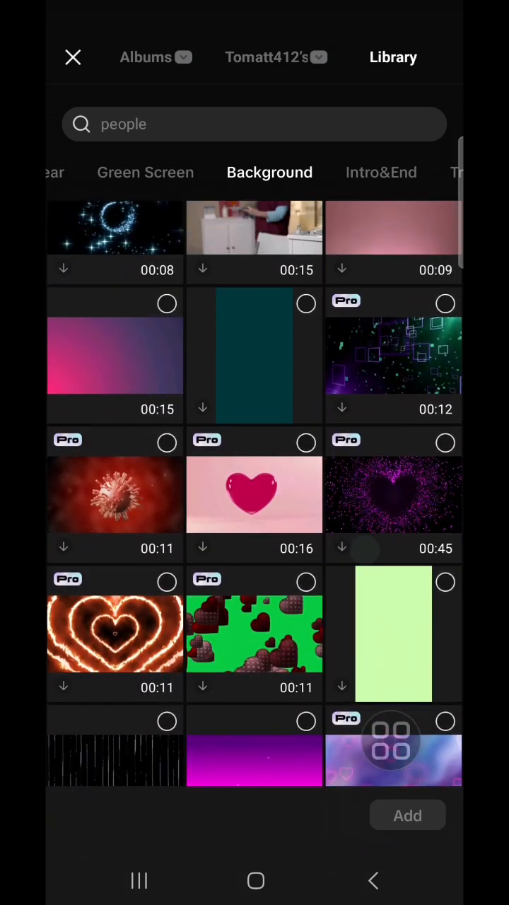
left_click(115, 356)
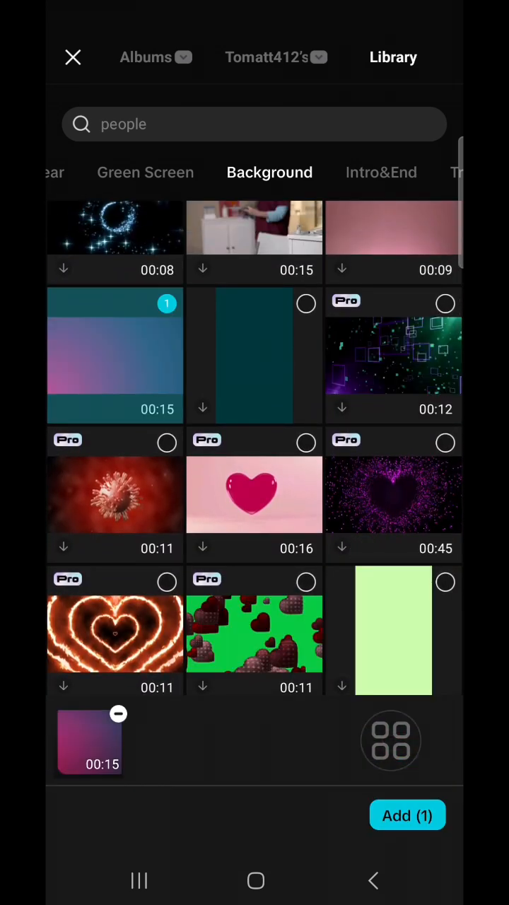
left_click(408, 815)
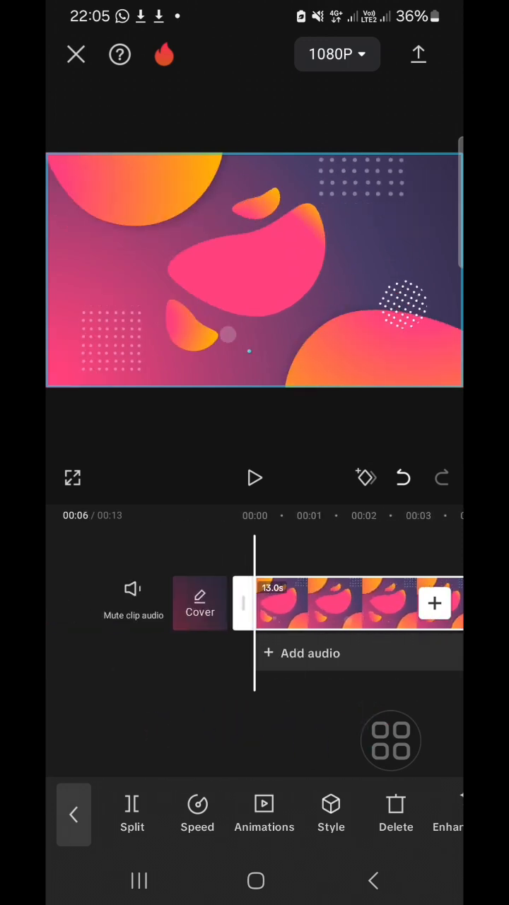
Step: Trim the gradient background clip so the project runs 5 seconds
scroll("right", 3)
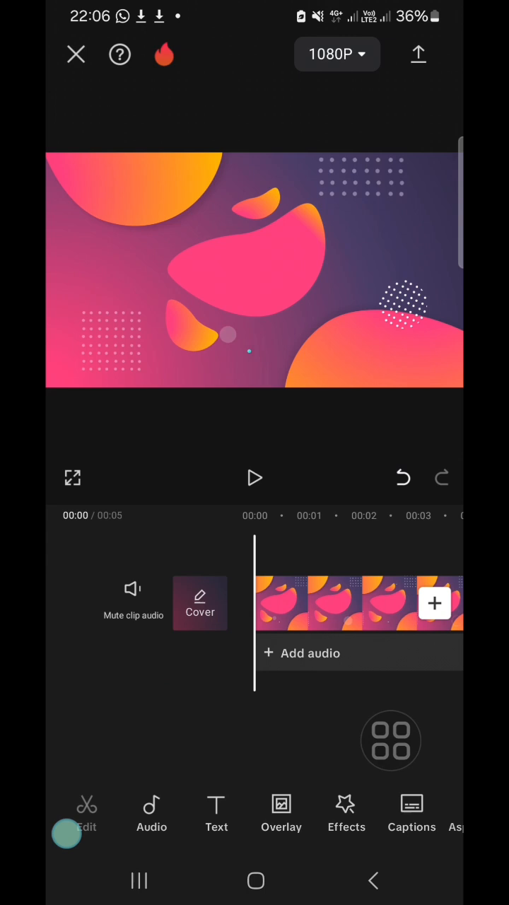
Step: Add the girl-with-microphone photo as an overlay layer
left_click(281, 805)
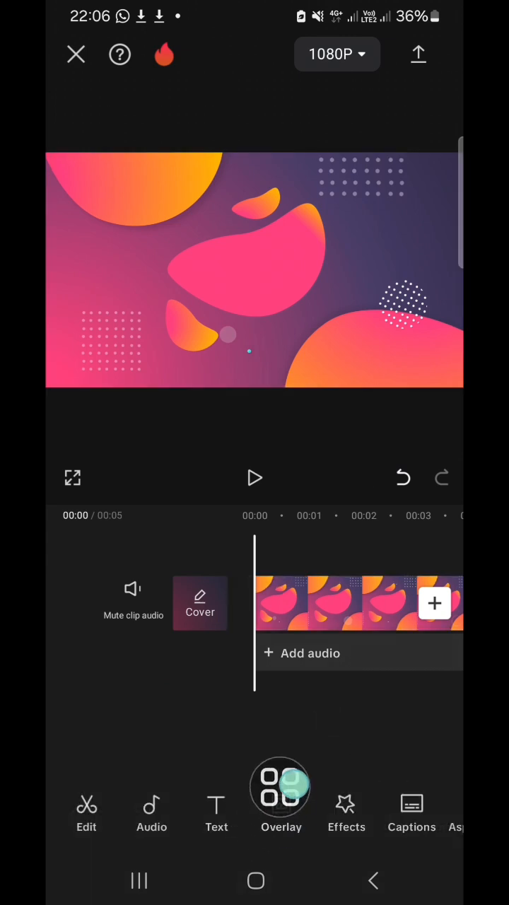
left_click(281, 814)
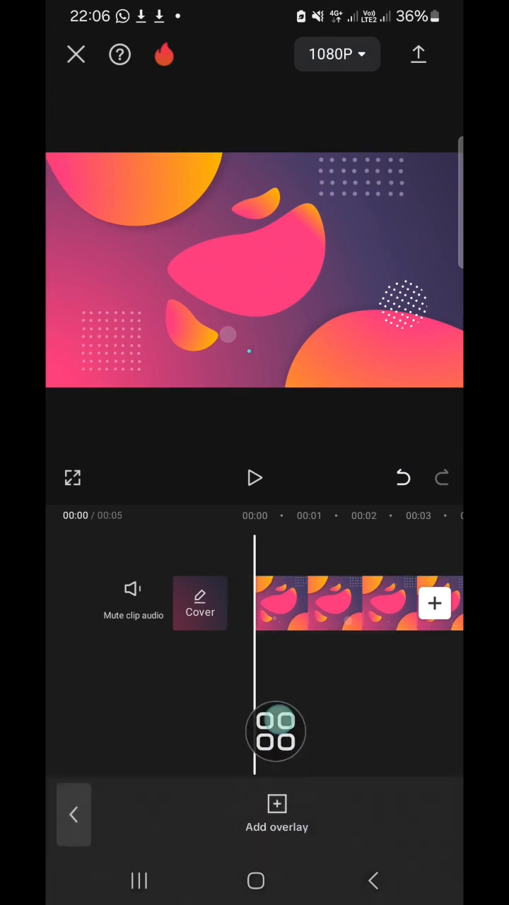
left_click(277, 814)
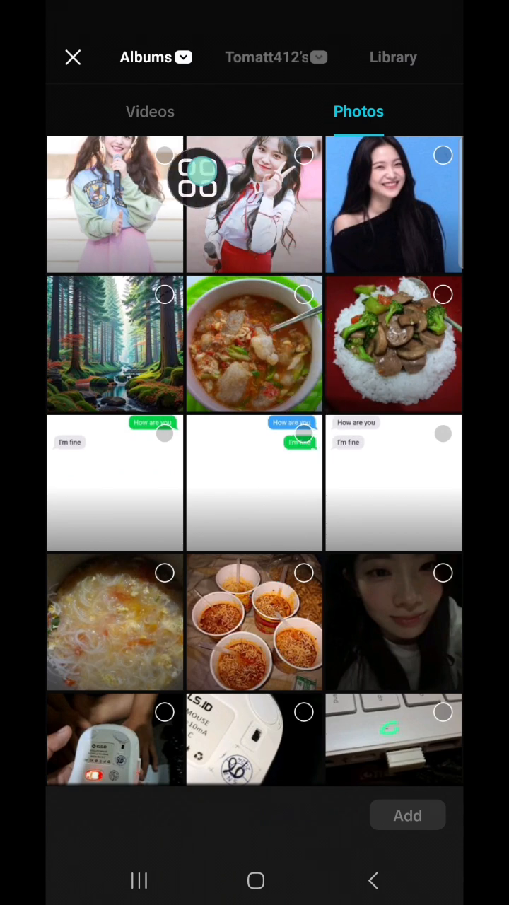
left_click(115, 205)
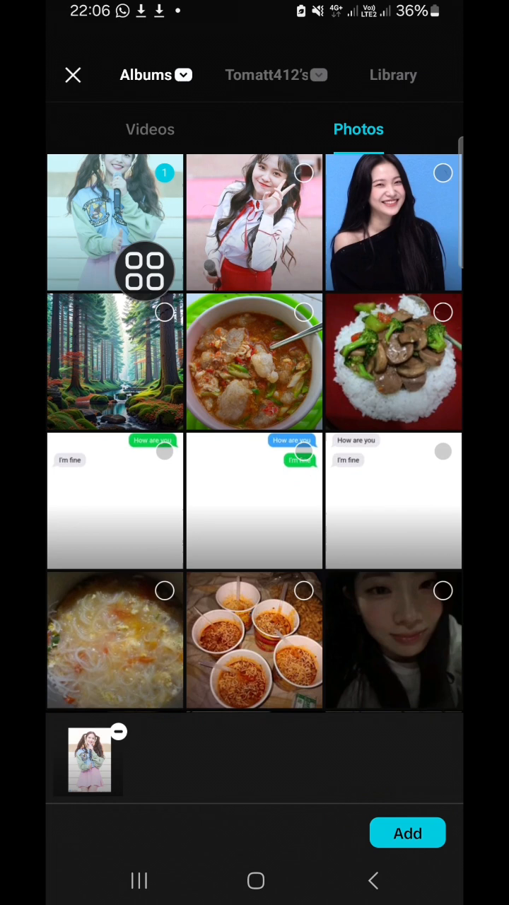
left_click(408, 833)
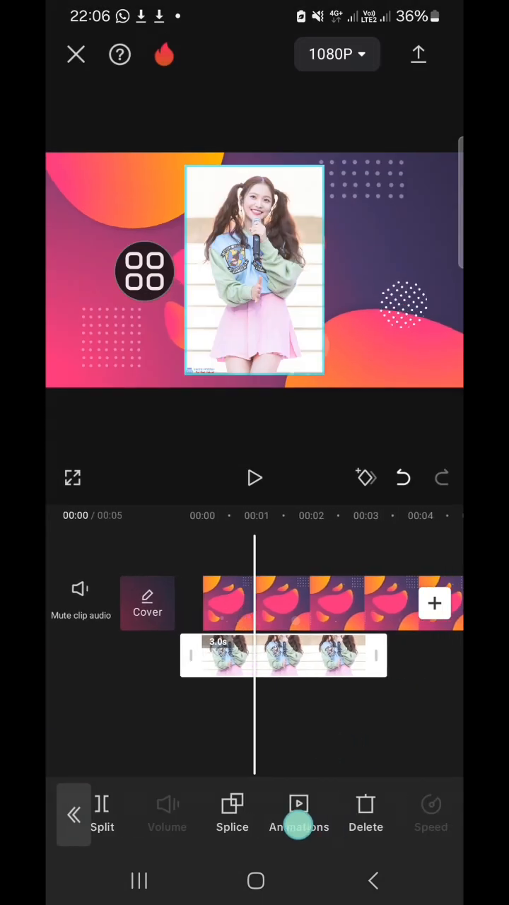
scroll("left", 3)
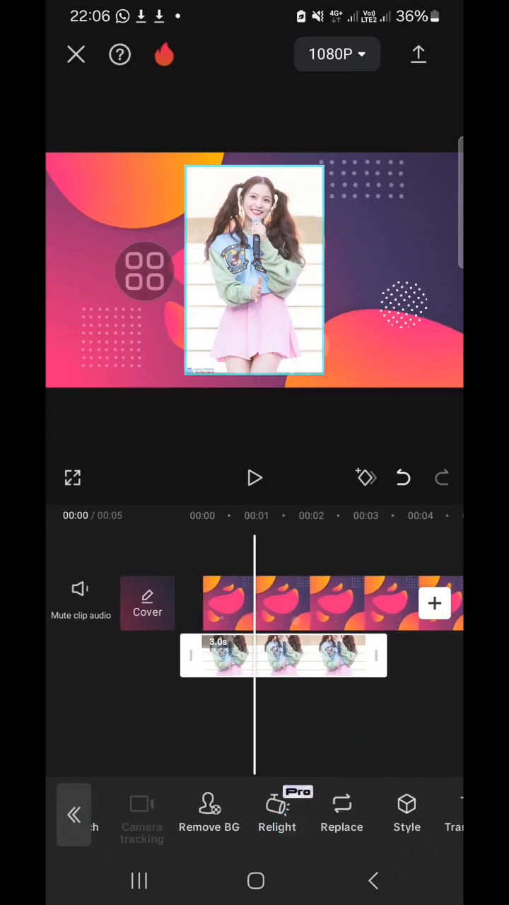
Step: Remove the photo's background with Auto removal, after undoing a Custom removal attempt
left_click(208, 813)
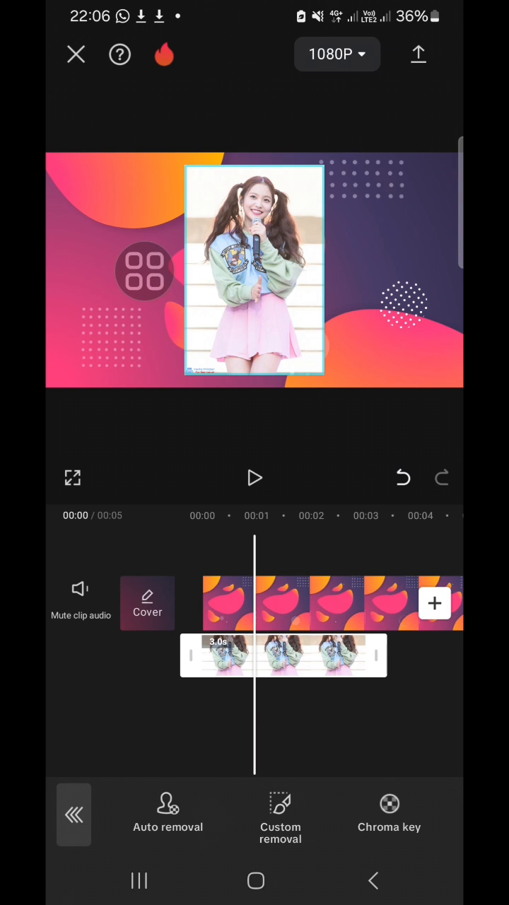
left_click(167, 813)
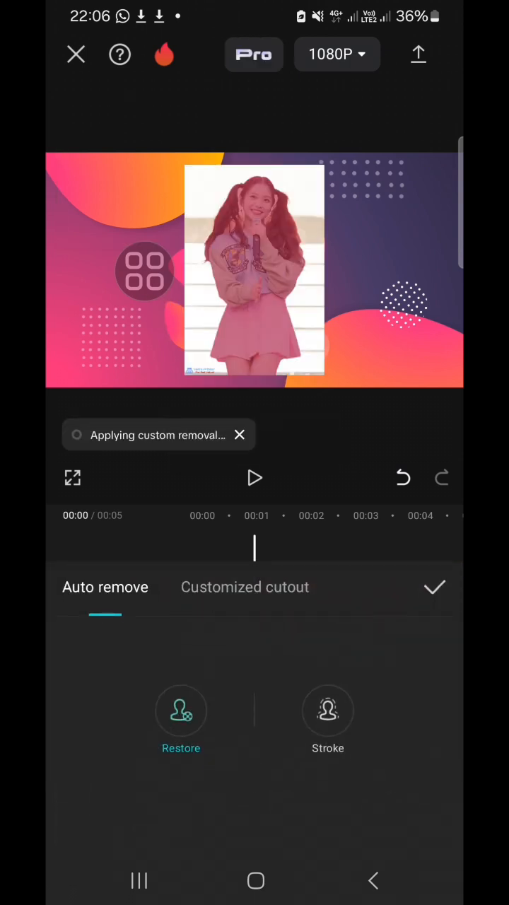
left_click(403, 478)
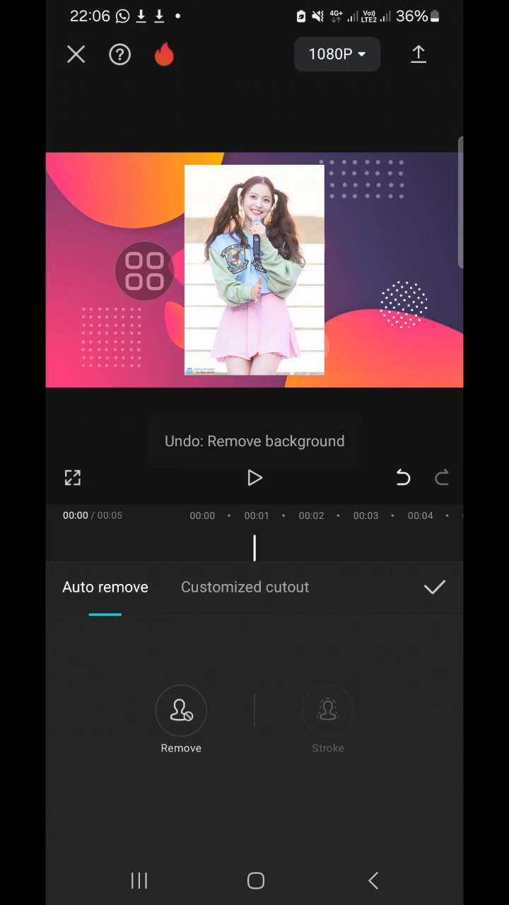
left_click(180, 711)
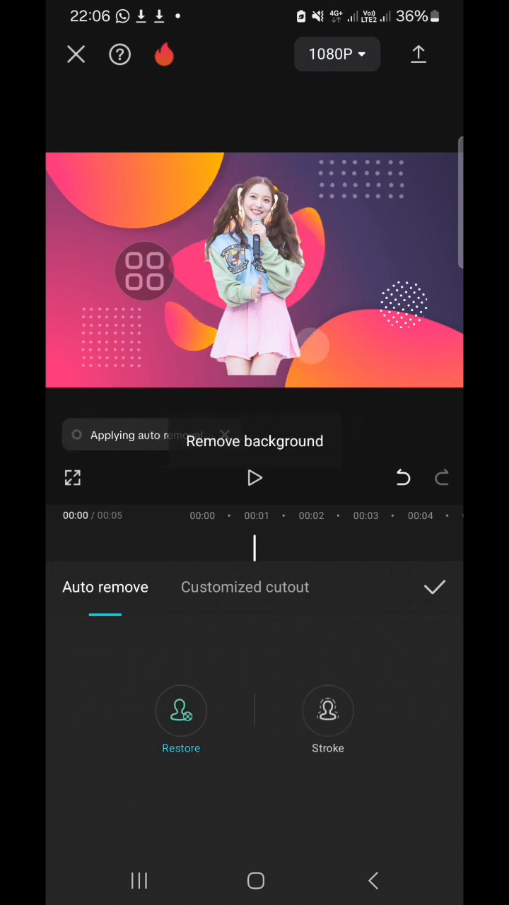
left_click(435, 587)
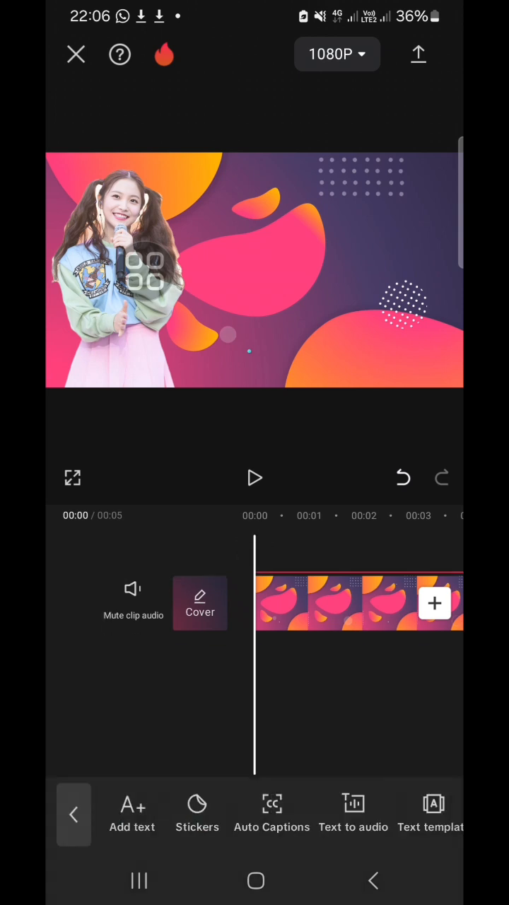
Step: Add the text "Yeri's Birthday Party" in the upper right of the frame
left_click(132, 814)
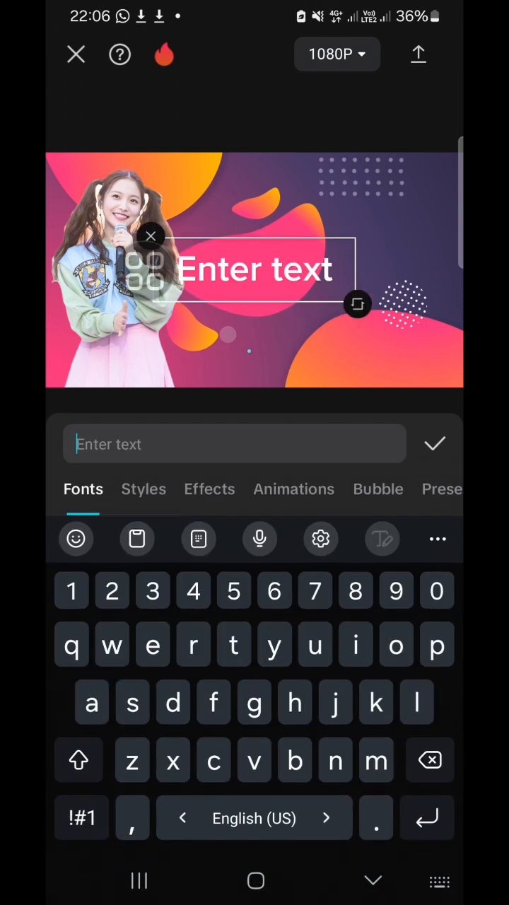
type("z")
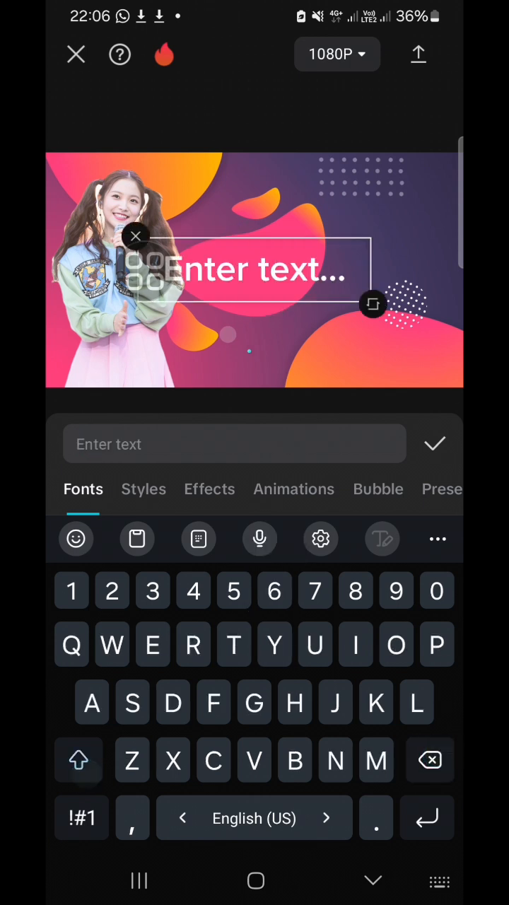
type("Yeri's Birthday")
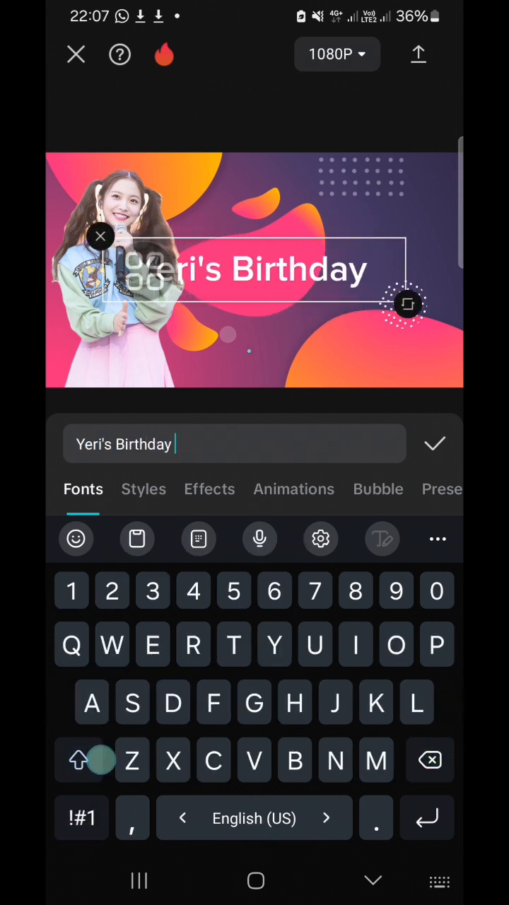
type("Party")
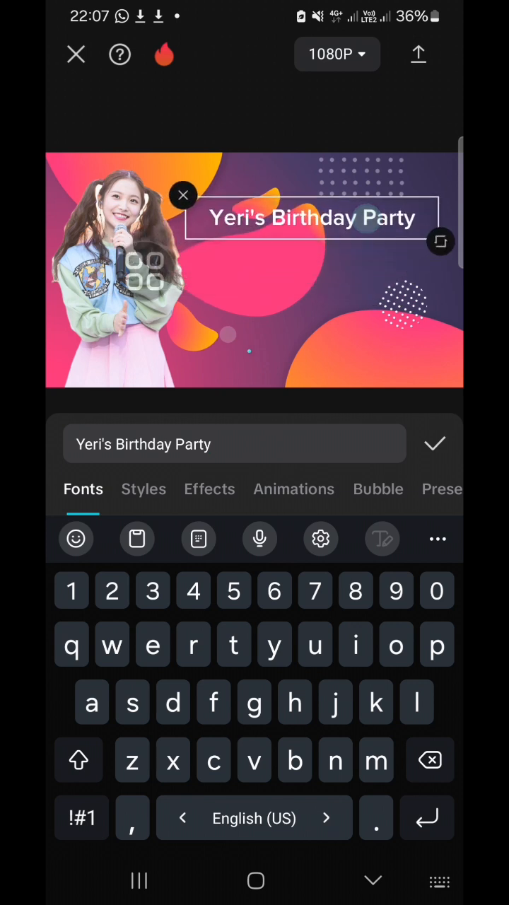
left_click(143, 489)
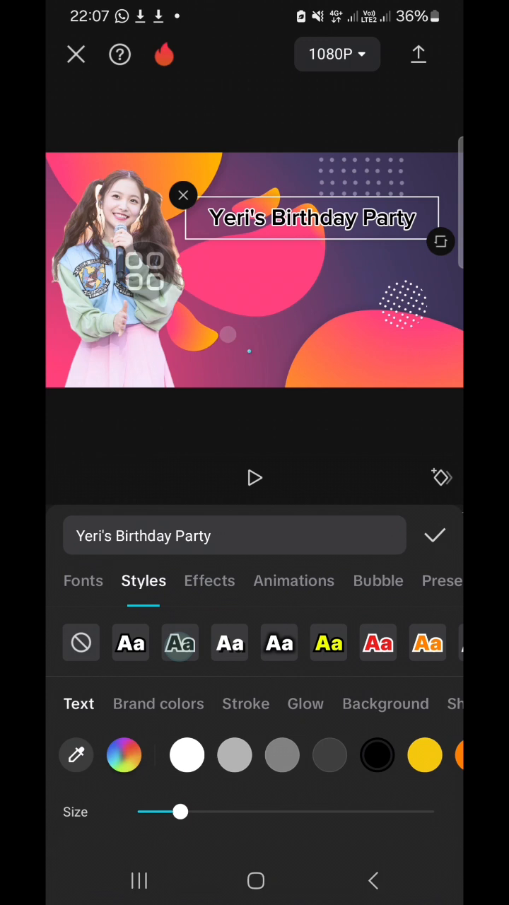
Step: Apply the white-text, black-outline style preset to the title
scroll("left", 3)
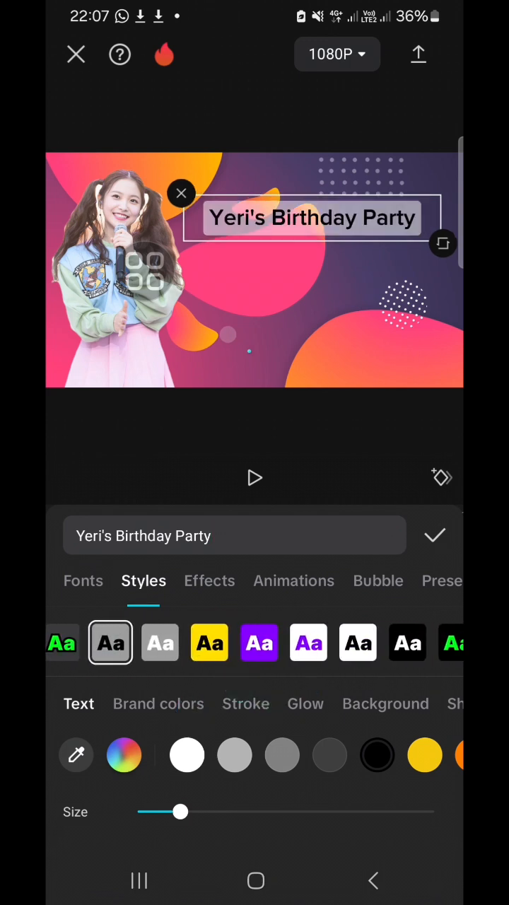
scroll("left", 3)
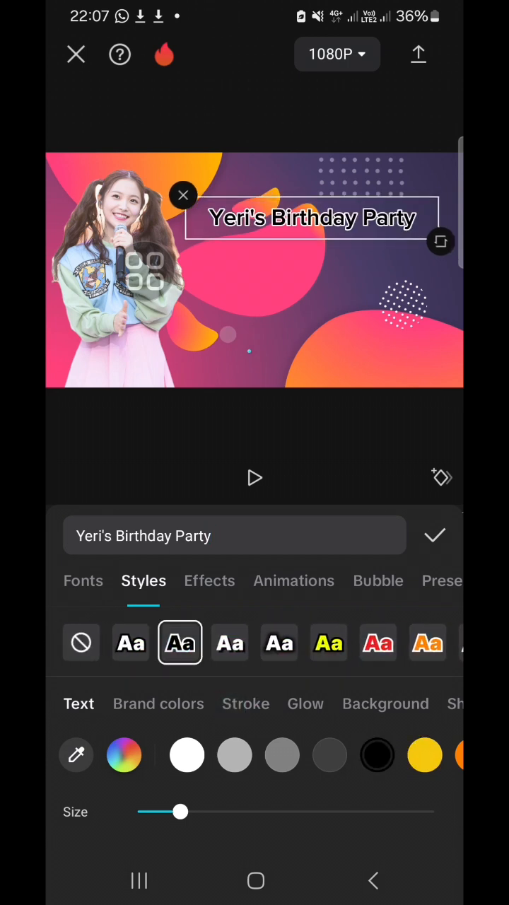
left_click(83, 580)
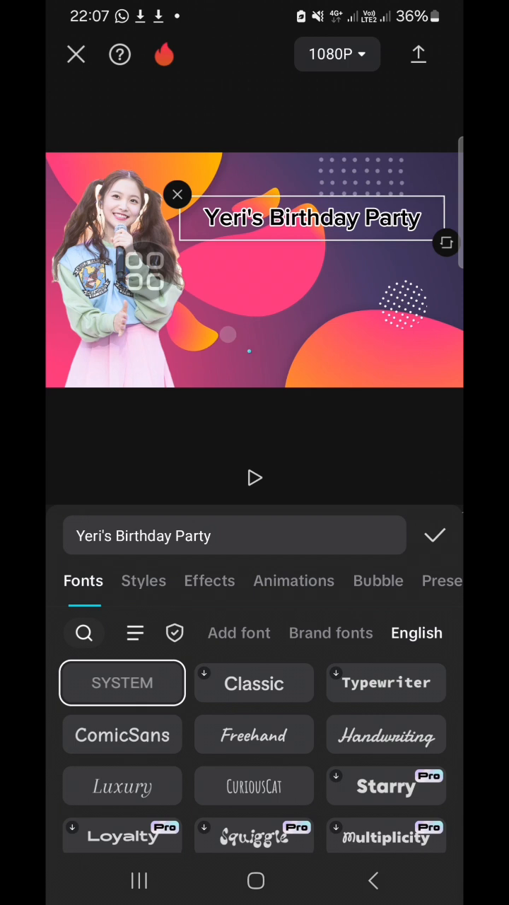
Step: Set the title font to BowlbyOne and confirm
left_click(253, 735)
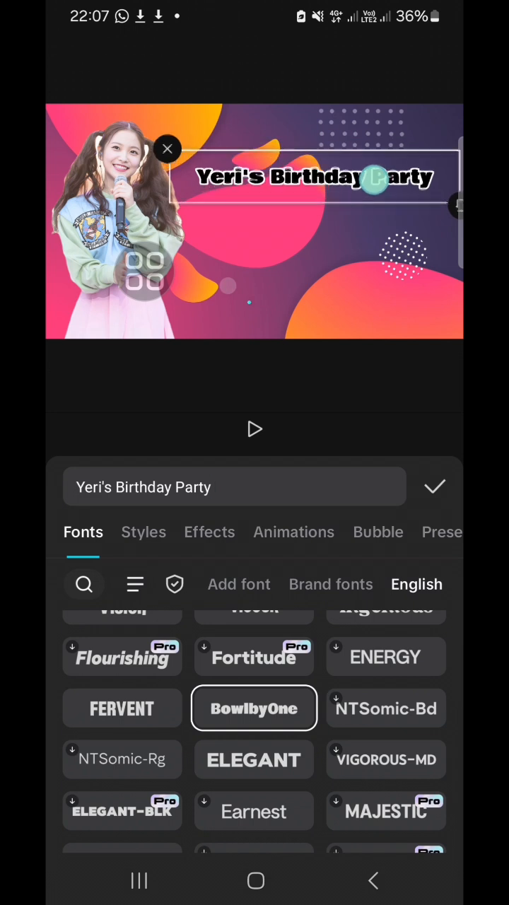
left_click(435, 487)
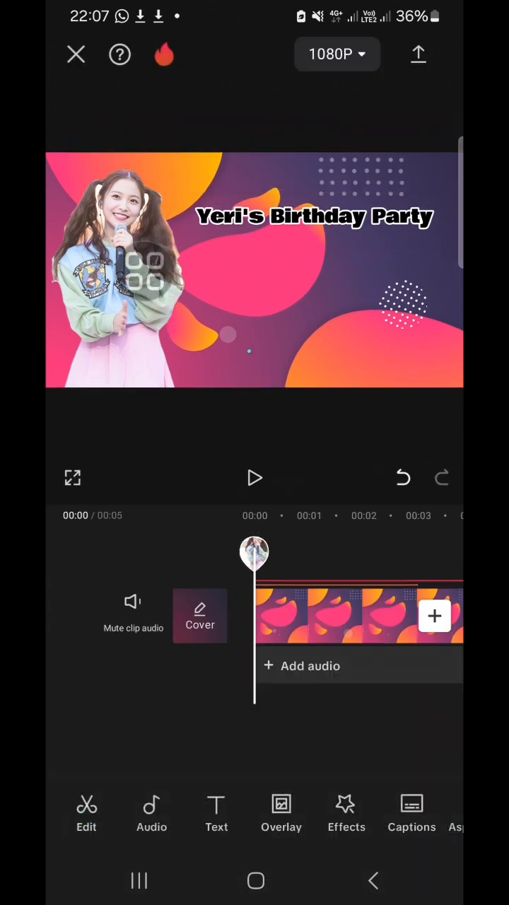
Step: Add the text "4th of July 2024 at 9 p.m" beneath the title
left_click(315, 218)
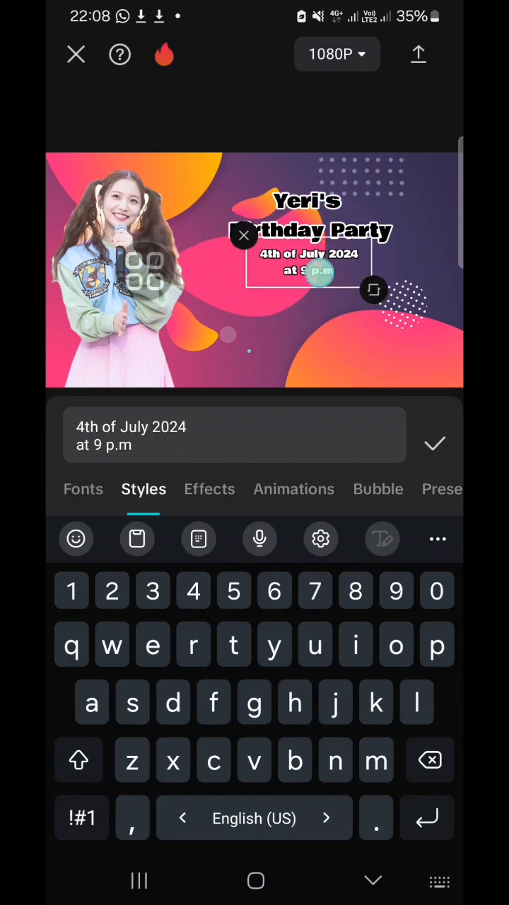
left_click(435, 444)
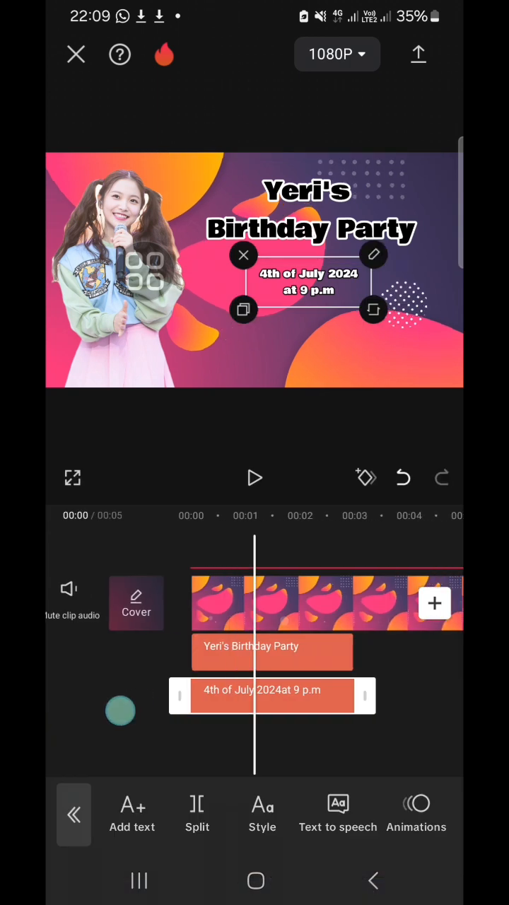
left_click(272, 646)
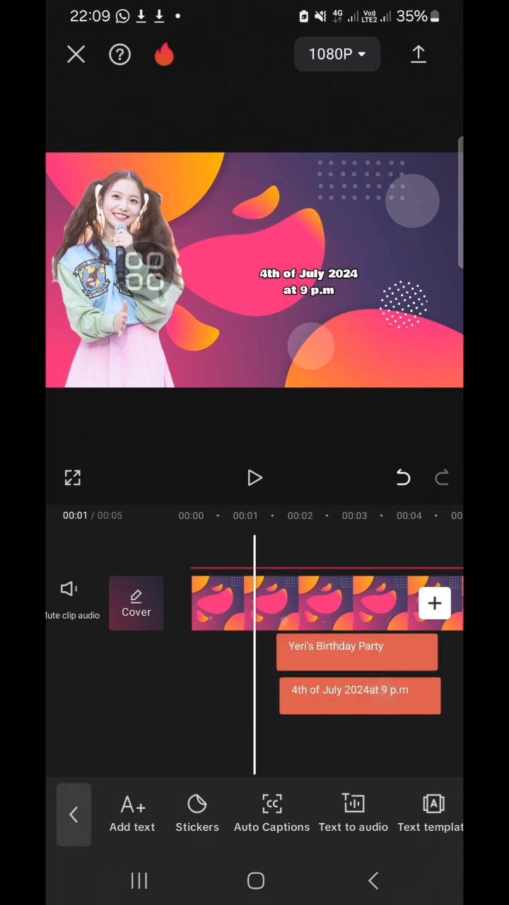
Step: Give the girl photo the Zoom 1 combo animation lasting 4.8 seconds
left_click(318, 656)
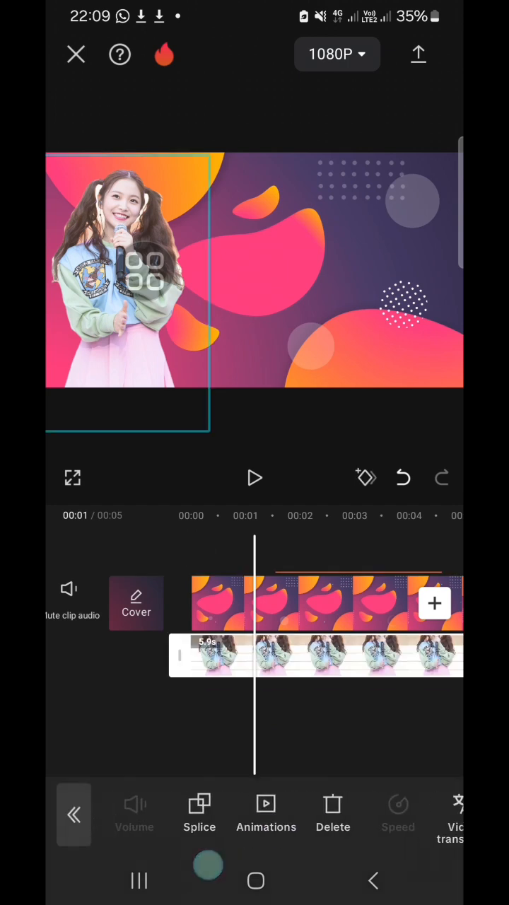
left_click(266, 813)
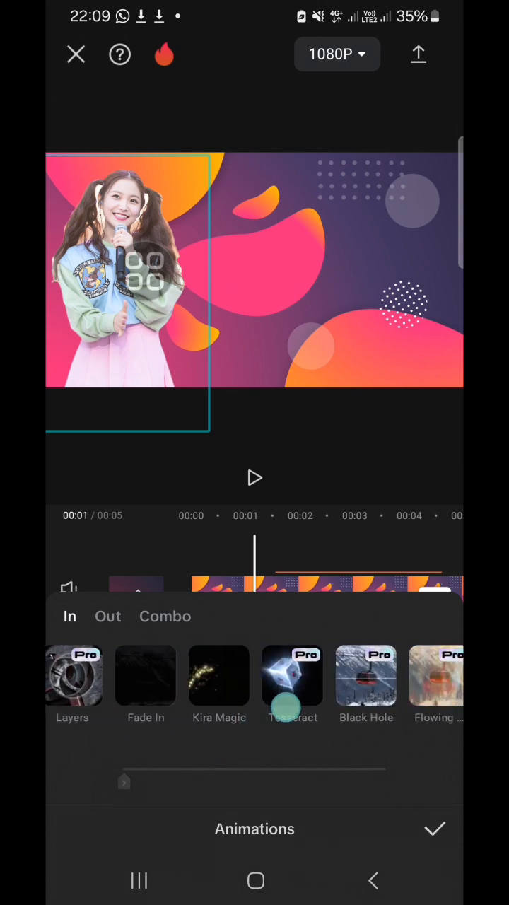
left_click(165, 616)
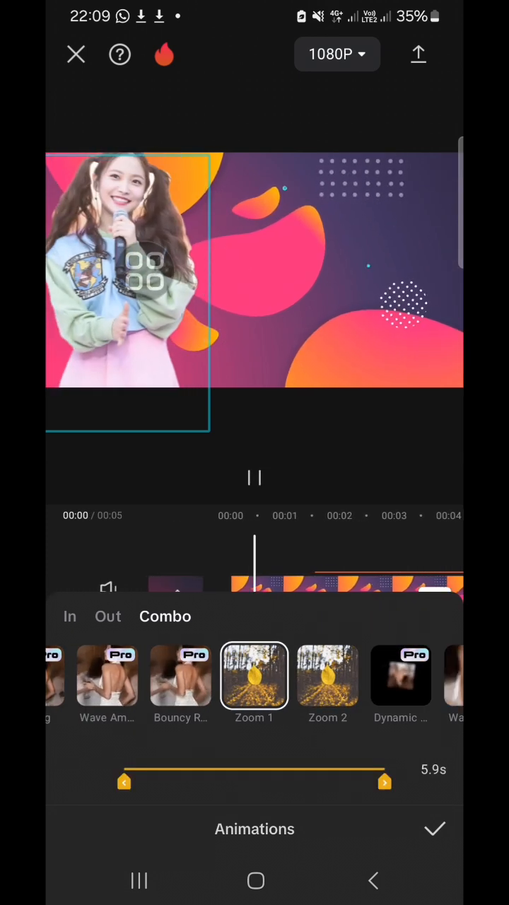
left_click_drag(384, 783, 334, 783)
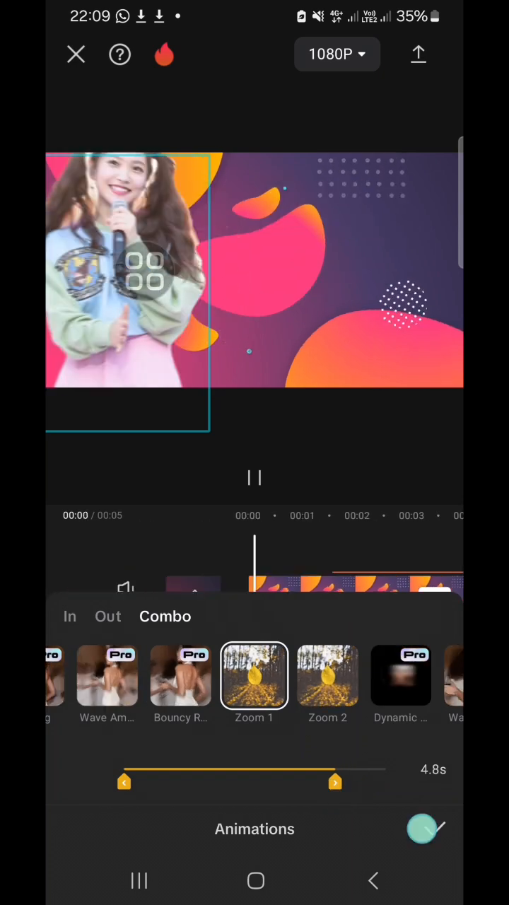
left_click(424, 829)
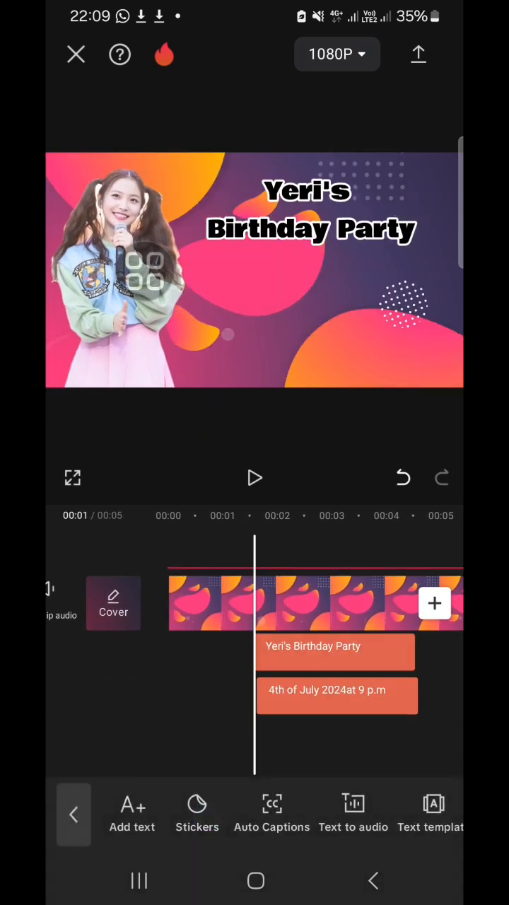
Step: Add the Throw Out entrance animation to the 'Yeri's Birthday Party' title clip
left_click(336, 652)
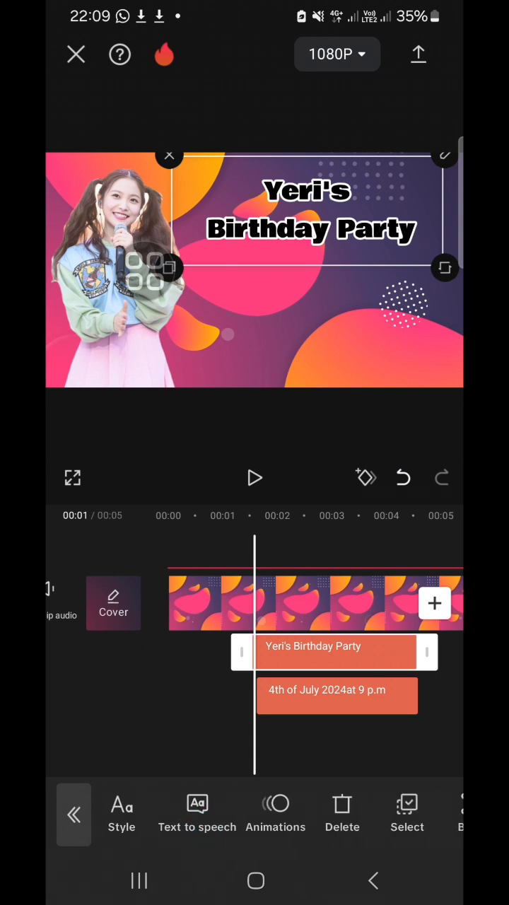
left_click(275, 813)
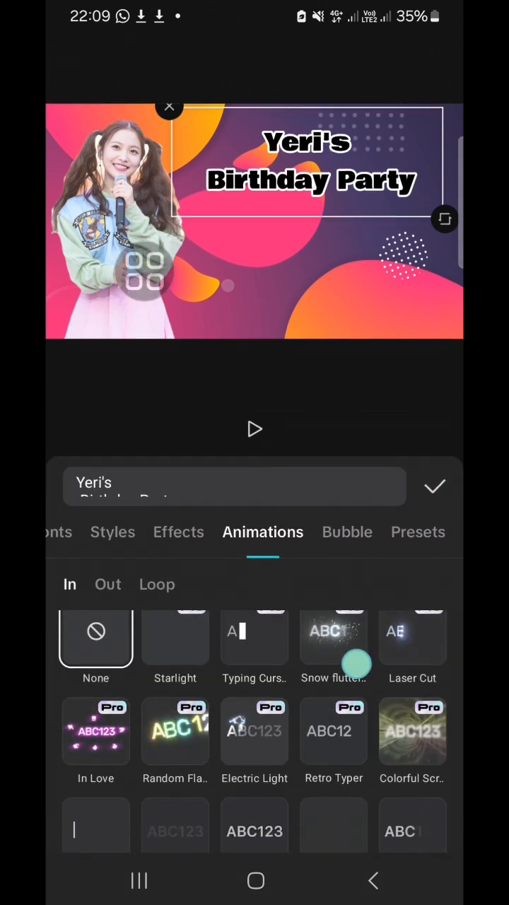
scroll("down", 3)
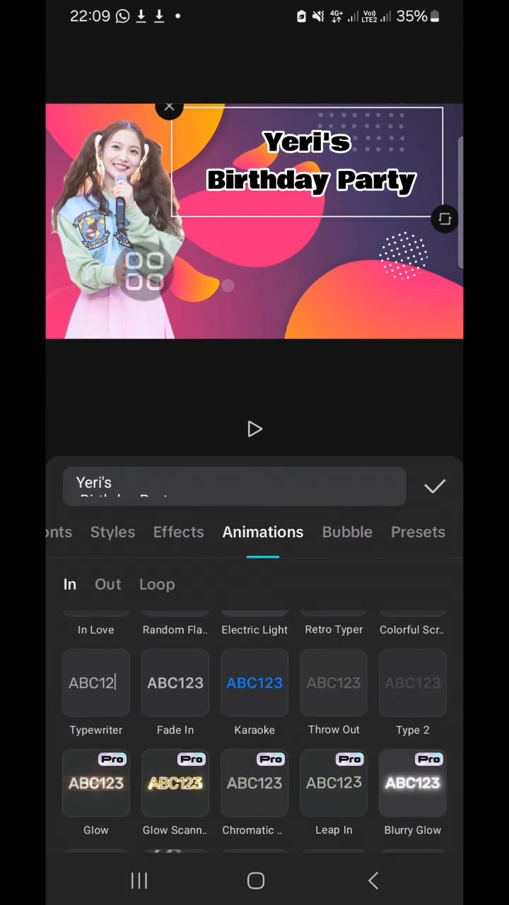
left_click(333, 682)
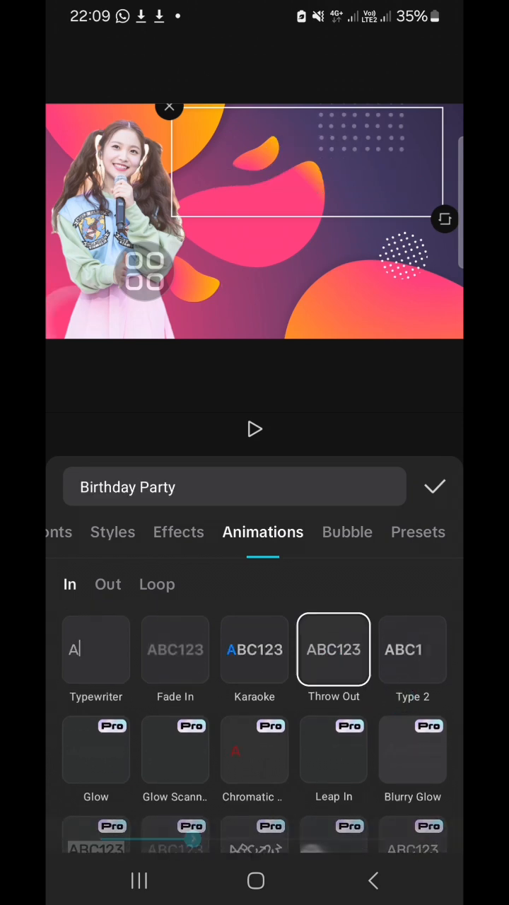
left_click(435, 486)
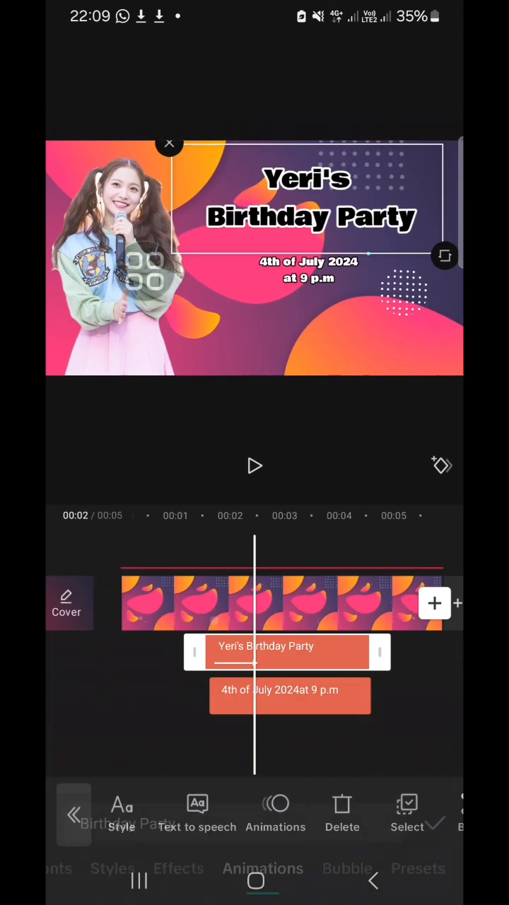
left_click(290, 696)
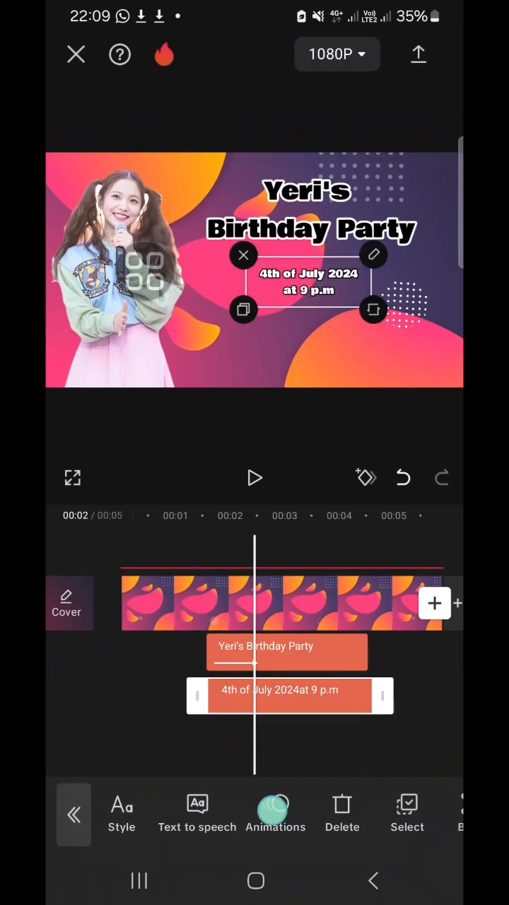
Step: Apply the Type 1 typing entrance animation to the date text clip
left_click(275, 813)
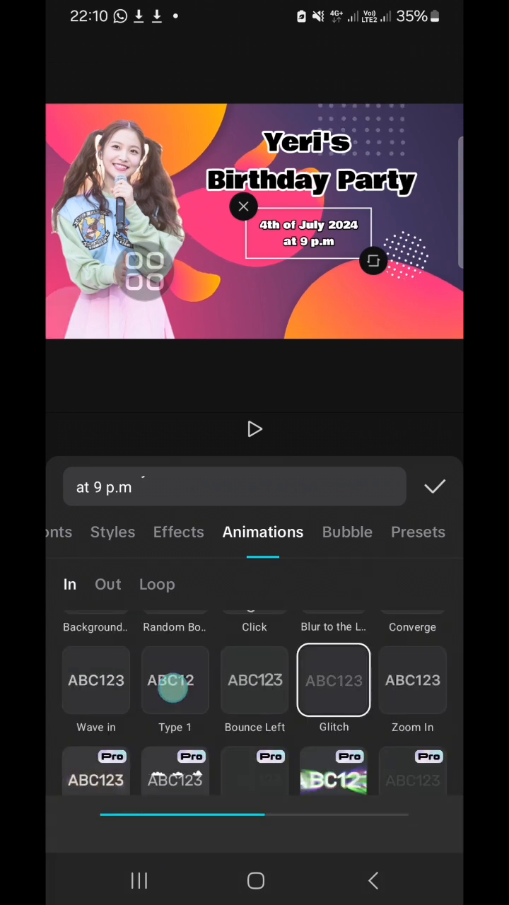
left_click(254, 429)
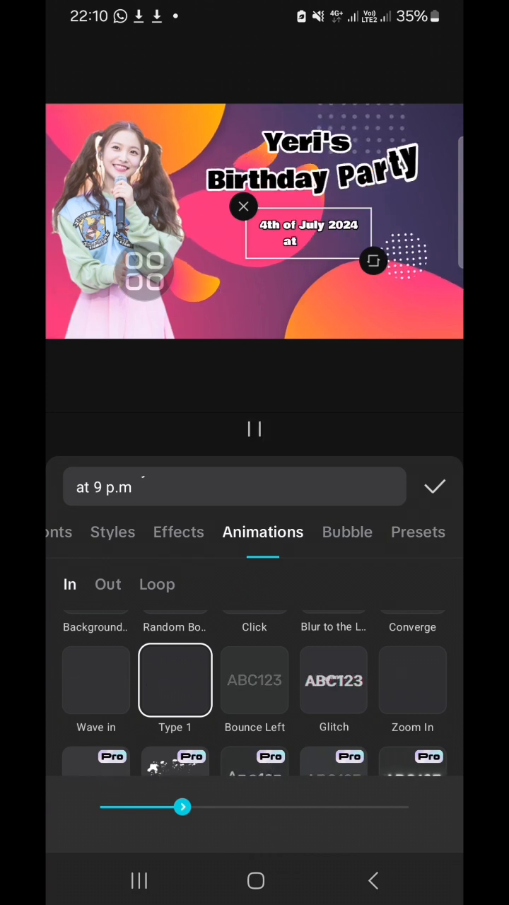
left_click(434, 487)
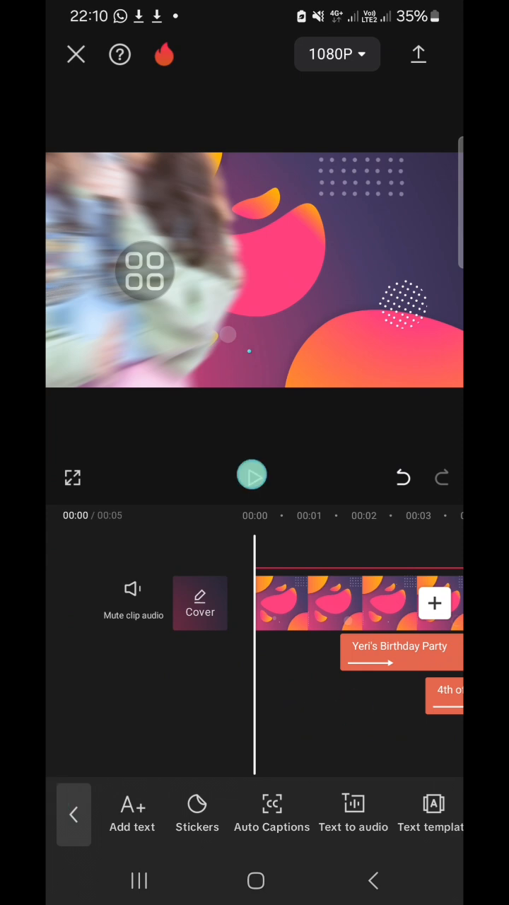
left_click(252, 475)
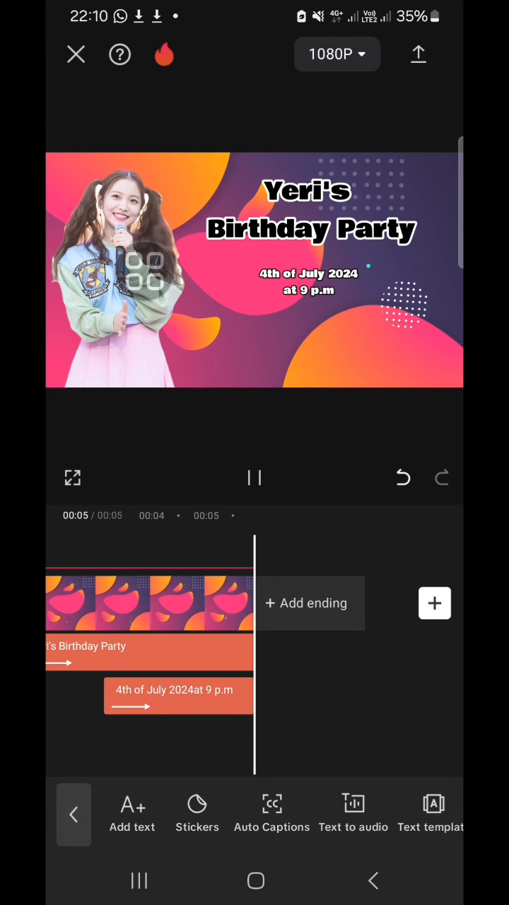
left_click(254, 478)
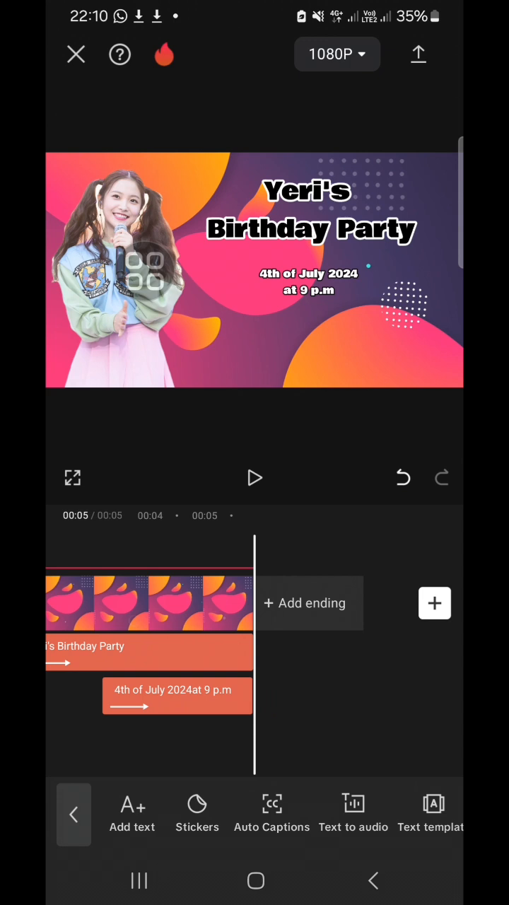